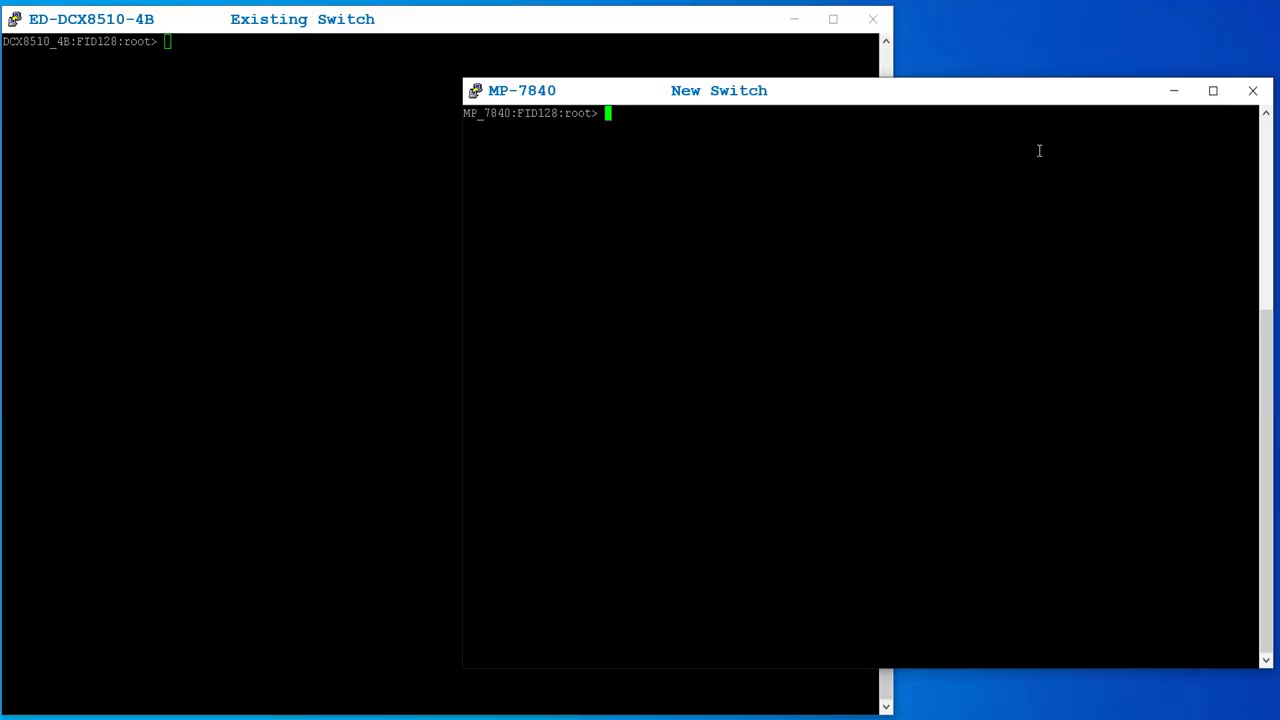
- Run islshow and switchshow on the MP-7840 to see its ISLs segmented by Fabric ID mismatch
text(islshow)
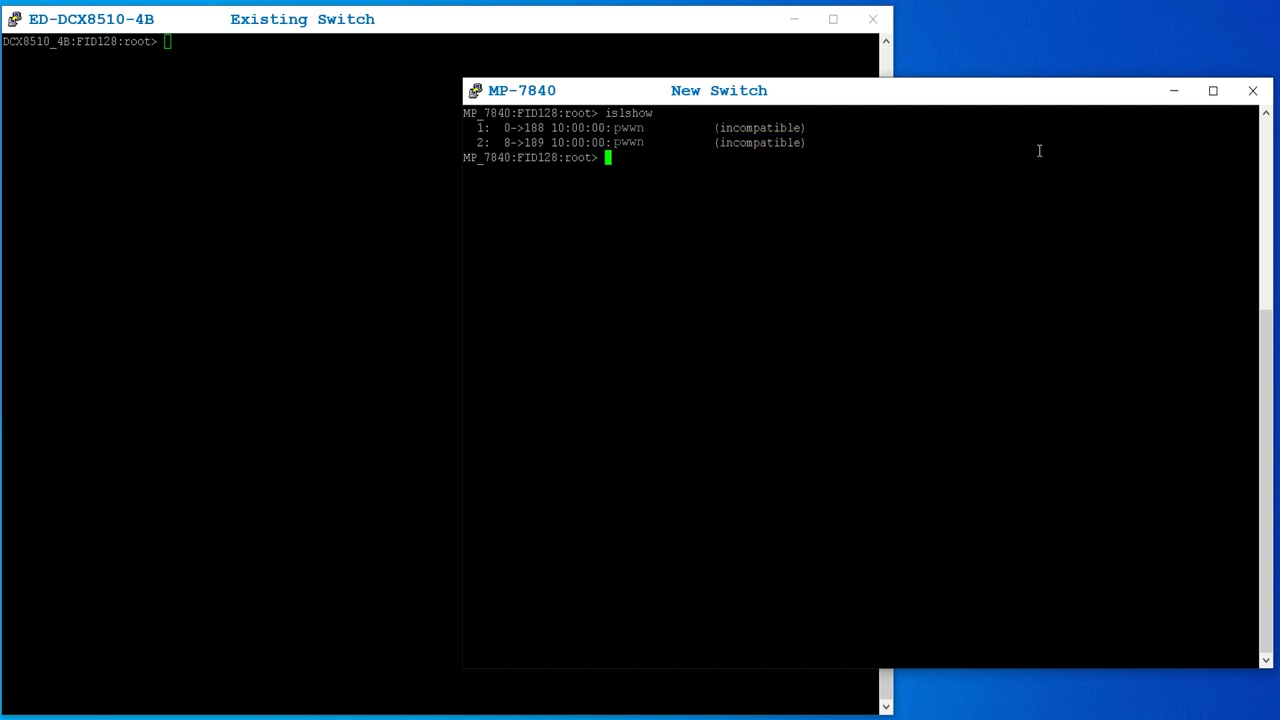
text(switchshow | grep -w 0)
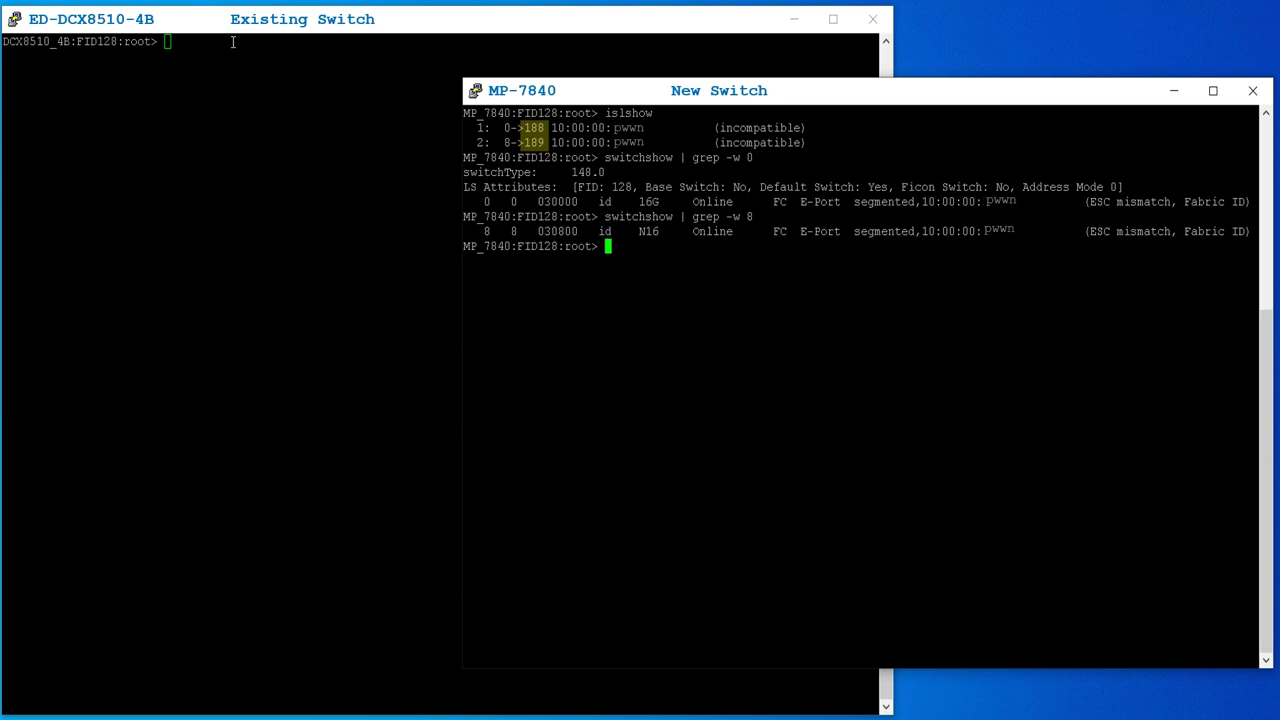
mouse_move(532, 128)
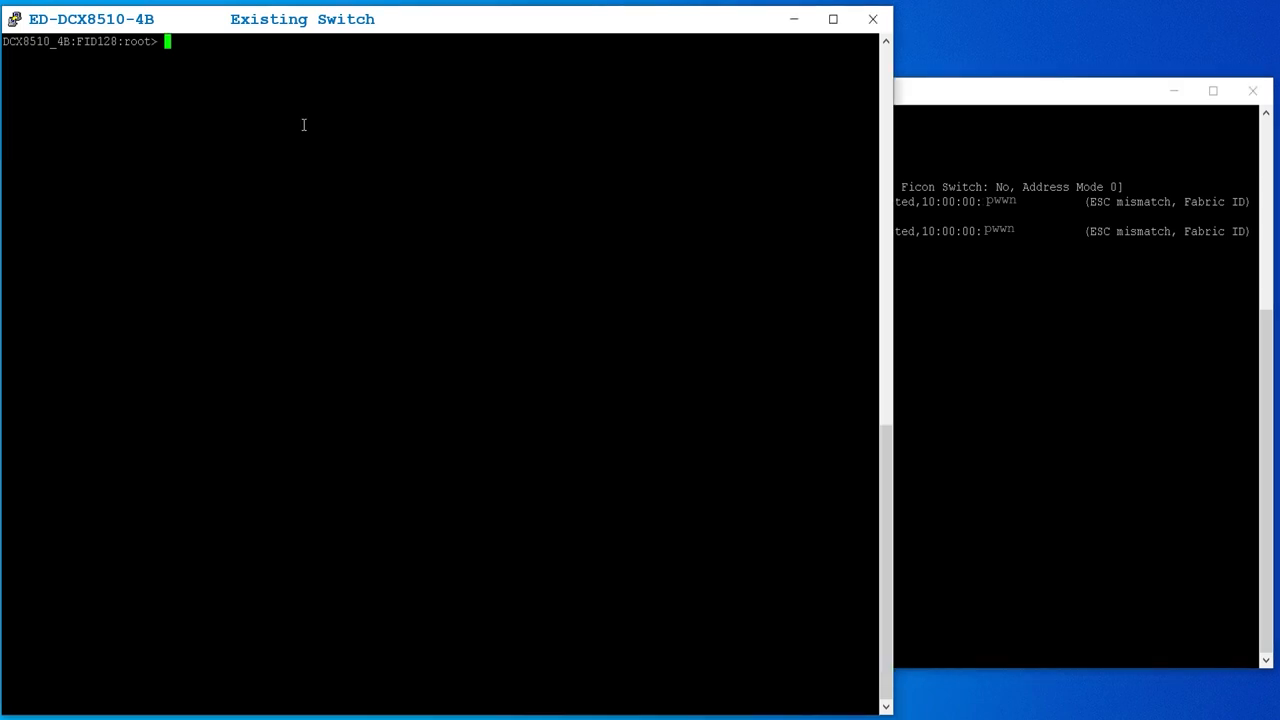
mouse_move(324, 472)
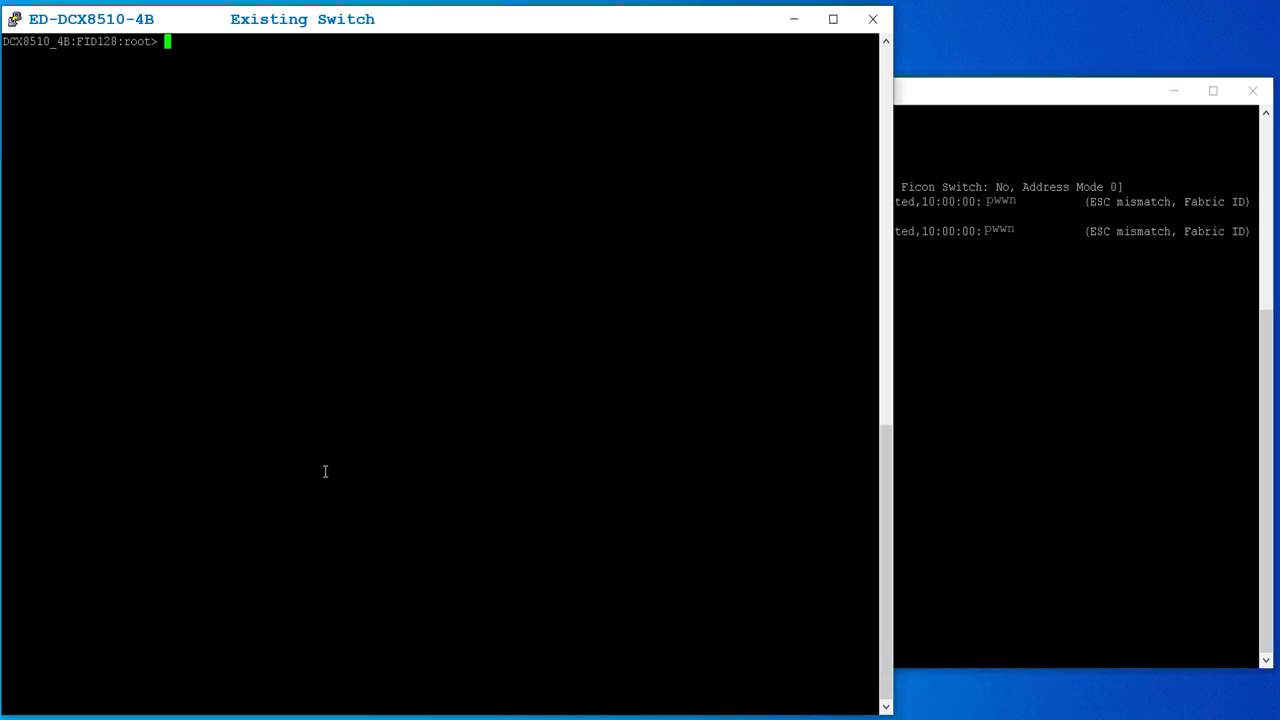
- Run lscfg --show and switchshow on the DCX8510 to see FID 100 E-Ports segmented
text(lscfg --show)
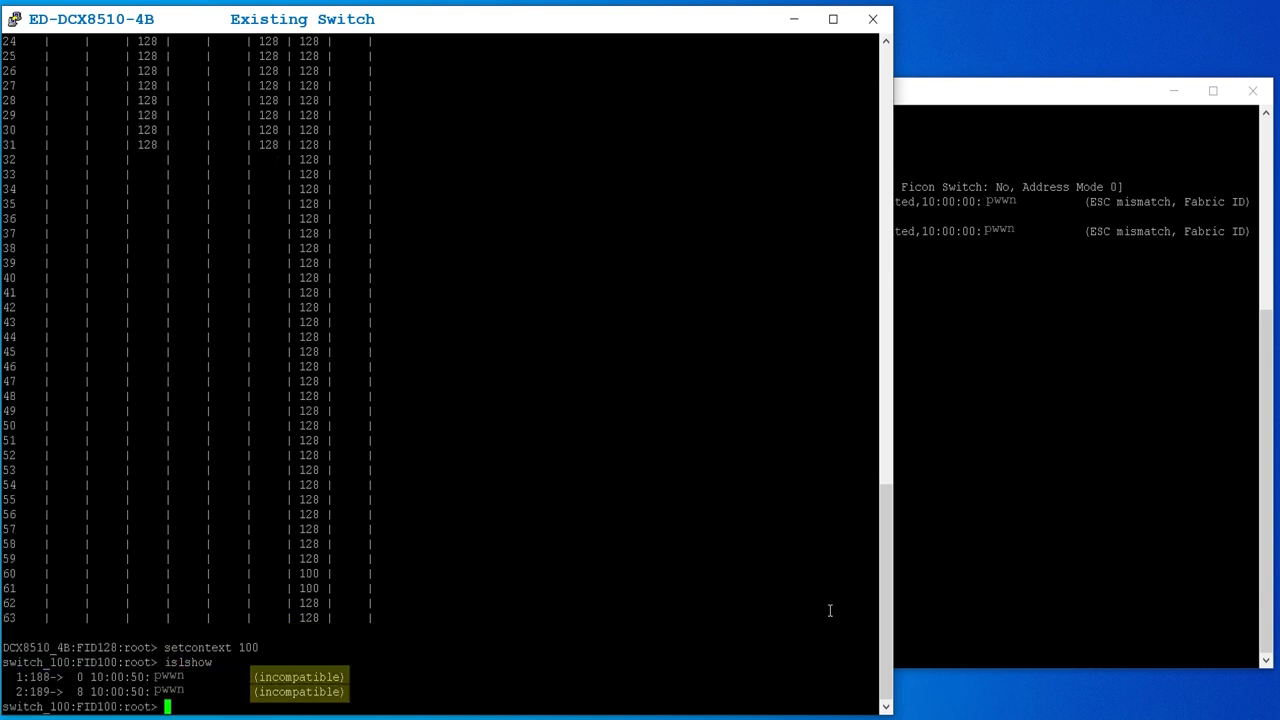
text(switch)
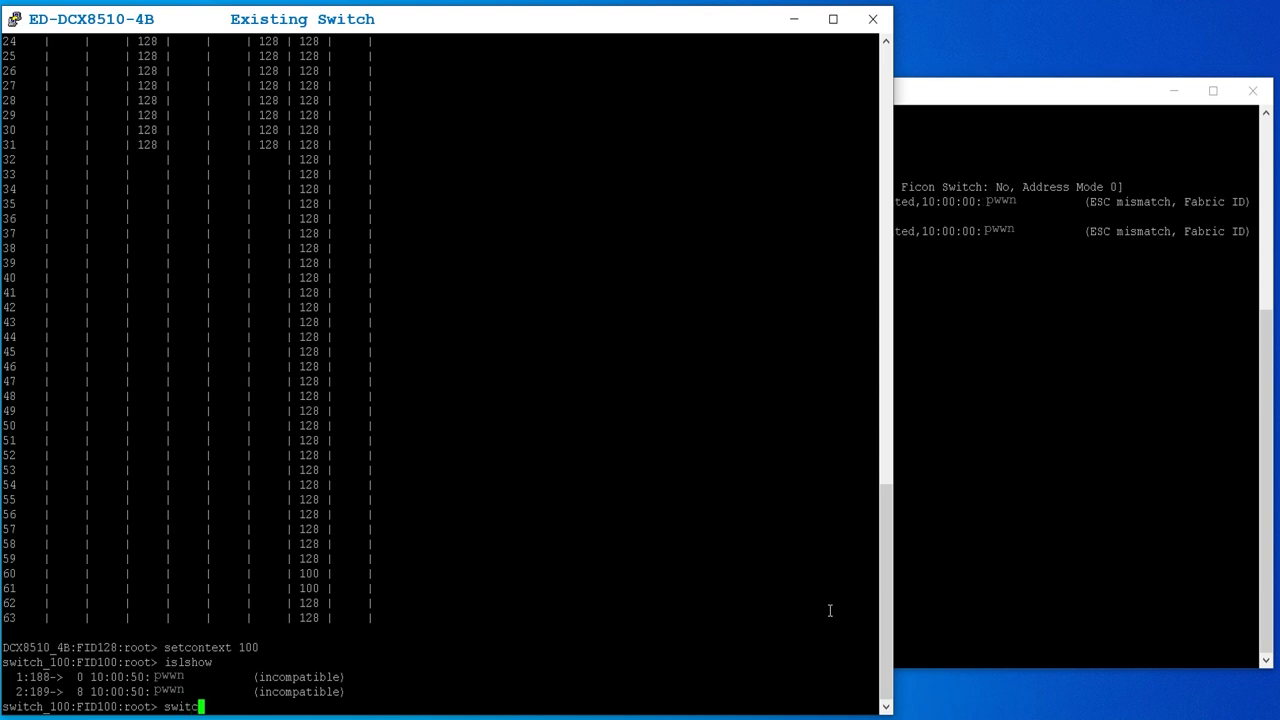
text(switchshow)
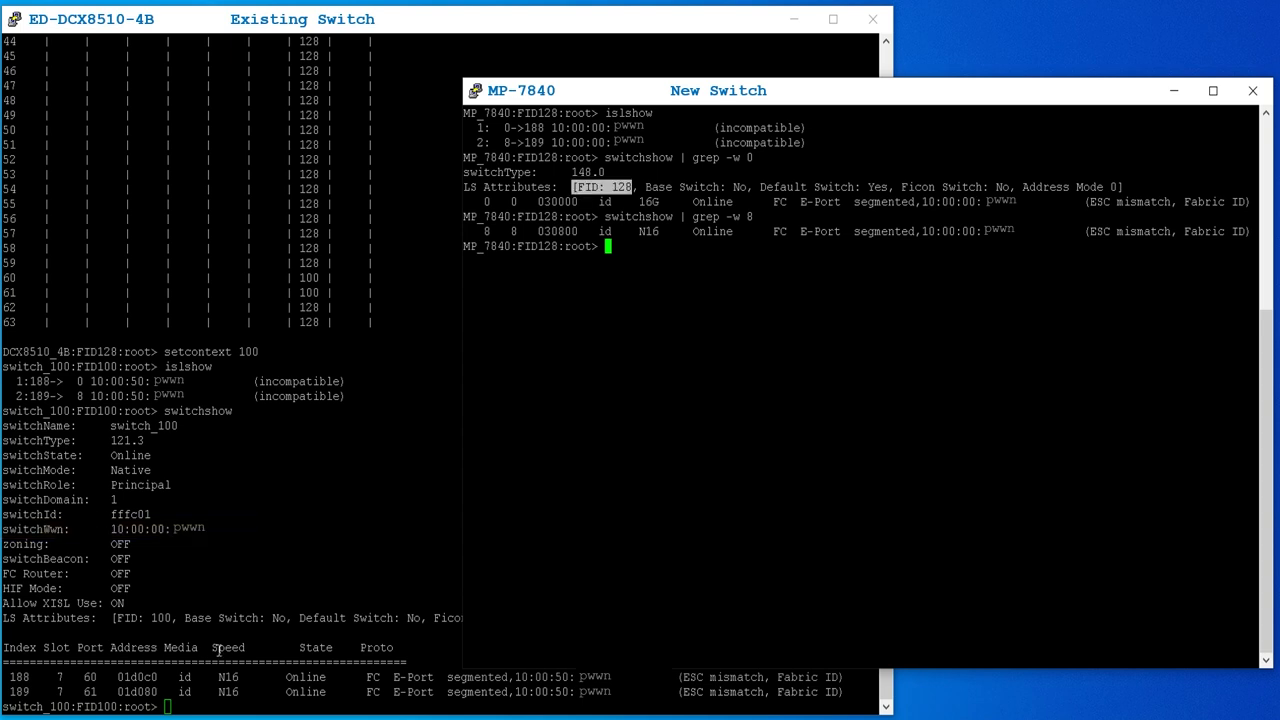
mouse_move(116, 620)
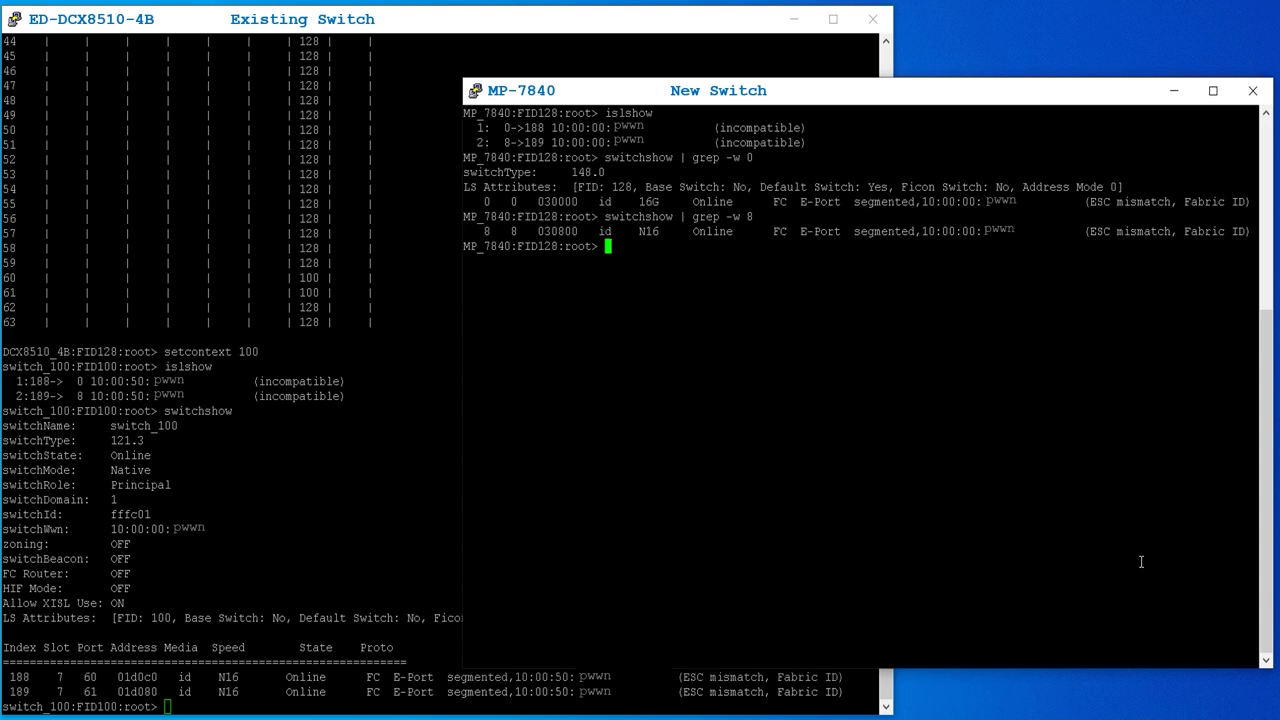
- Run lscfg --change 128 -newfid 100 and answer y to the disable prompt
text(lsc)
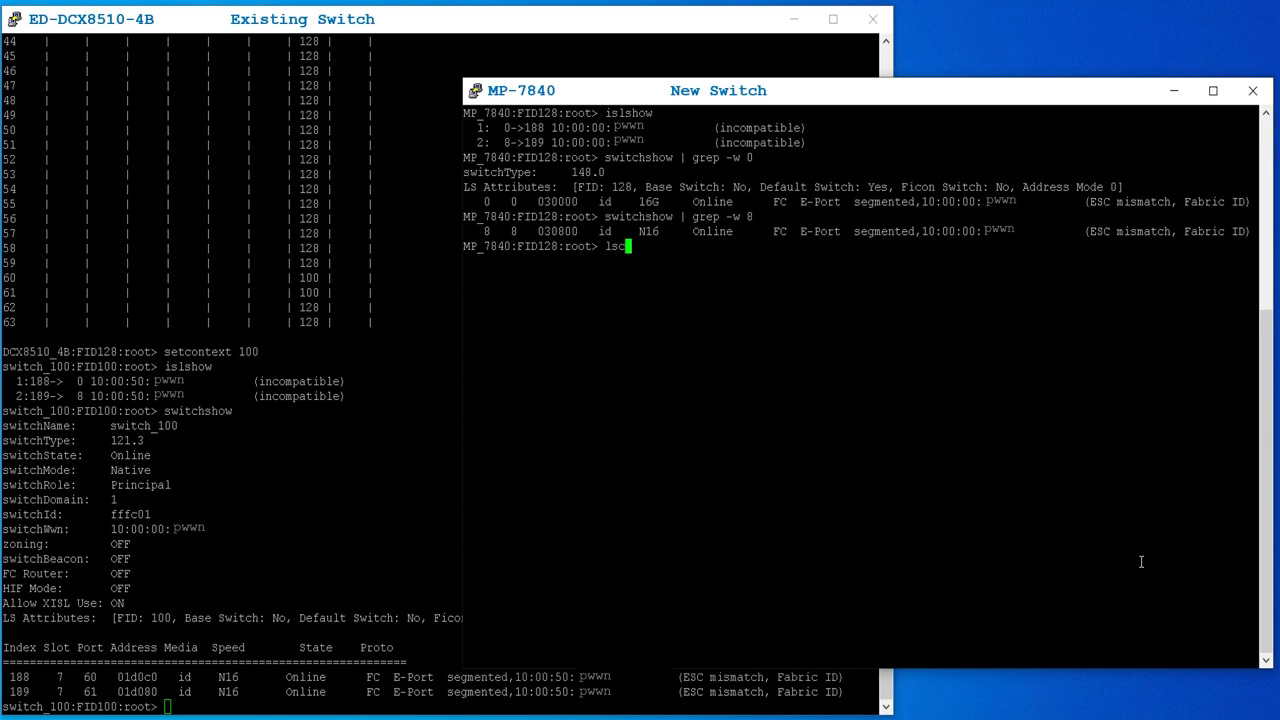
text(fg)
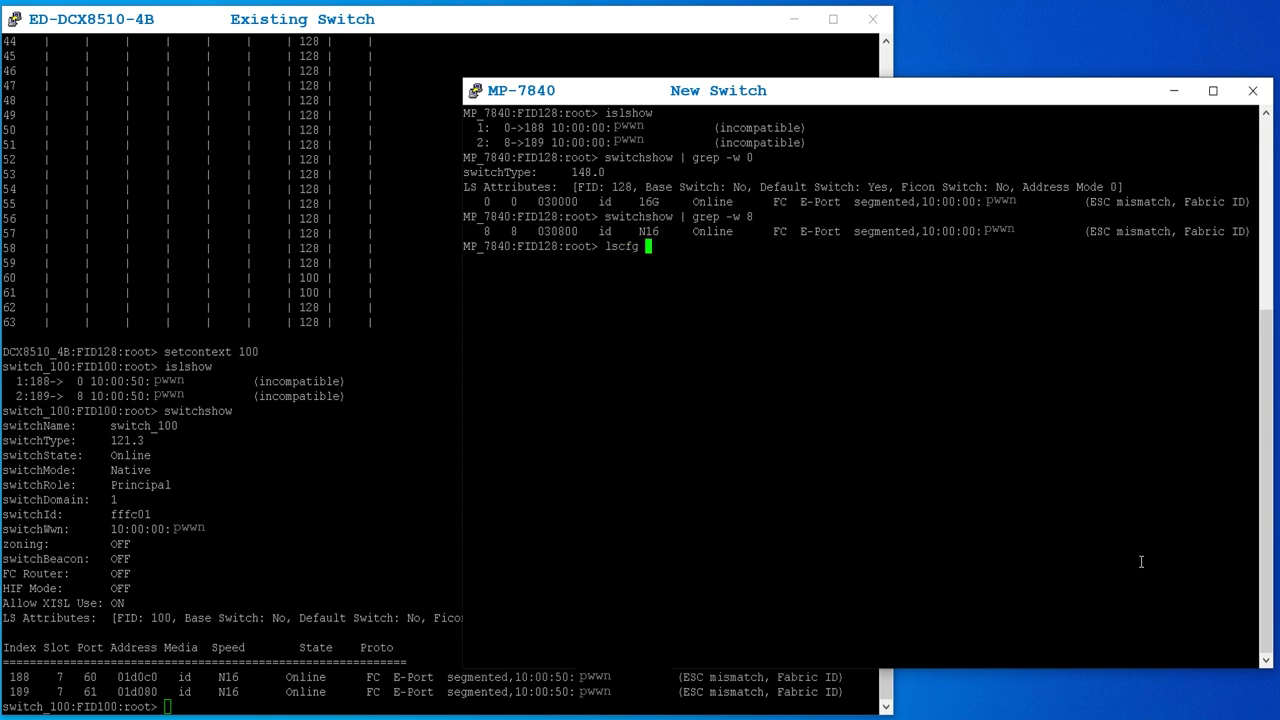
text(--change 128)
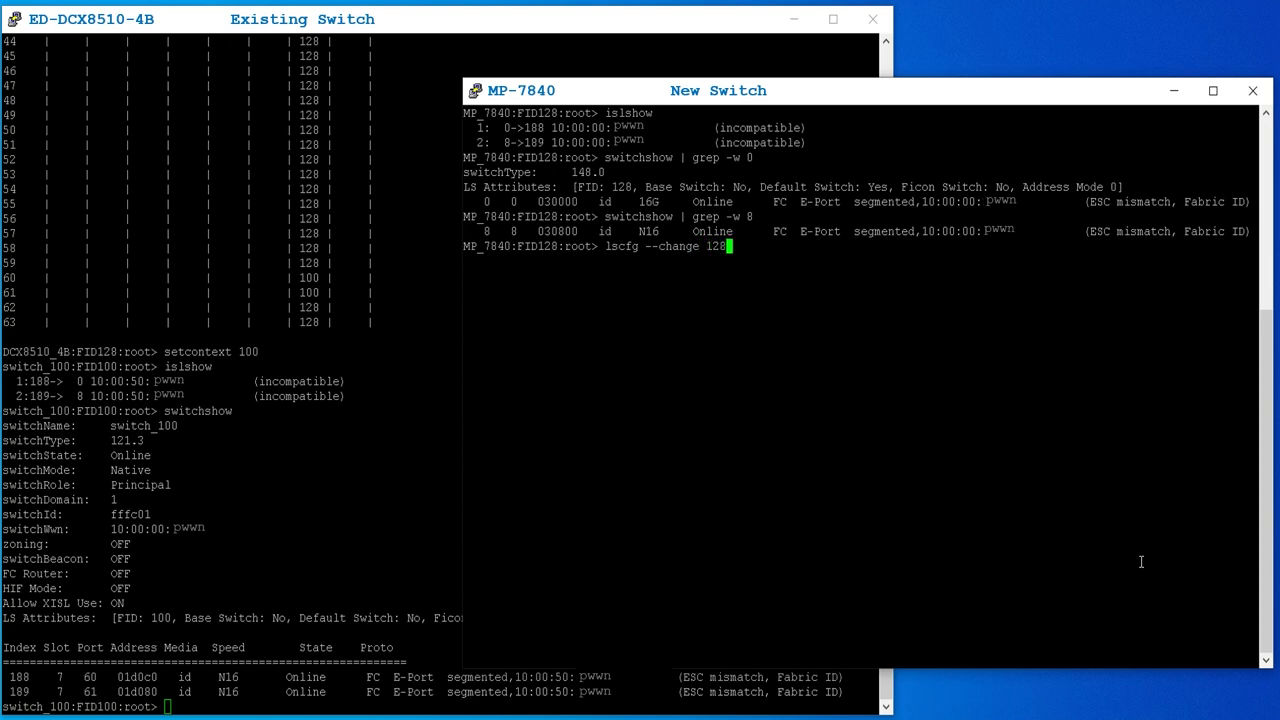
text(-n)
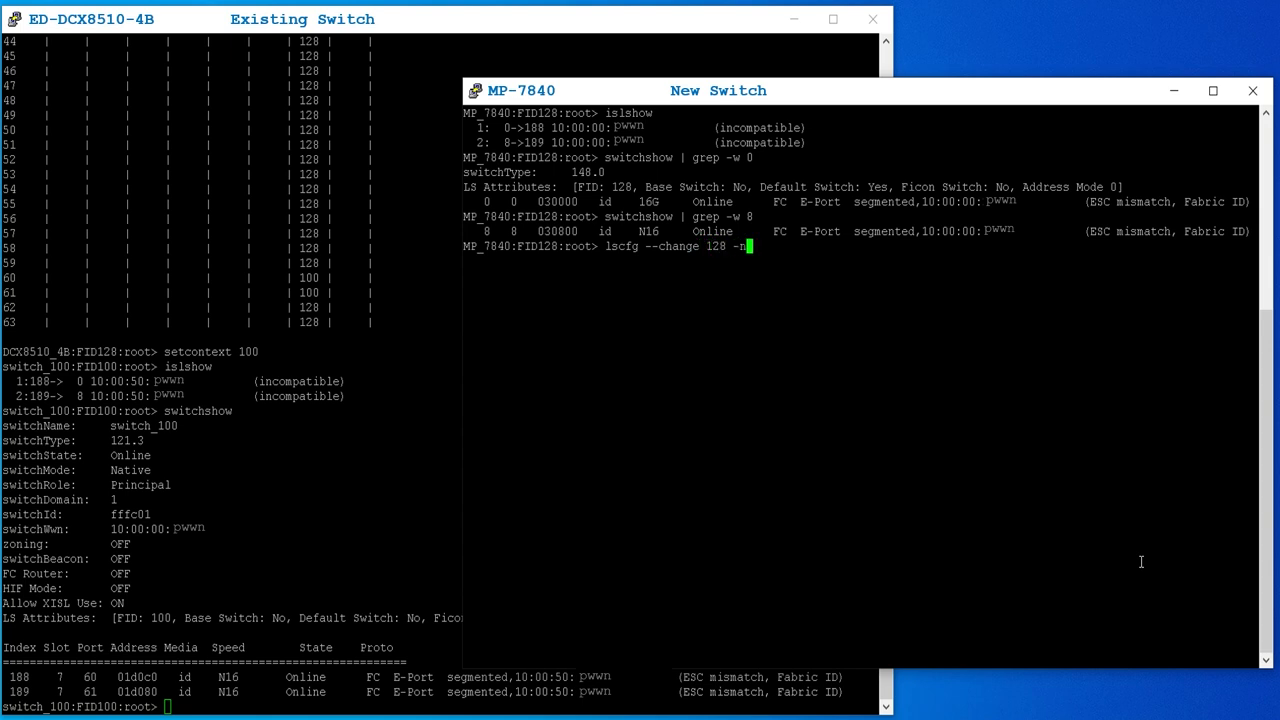
text(ewfid)
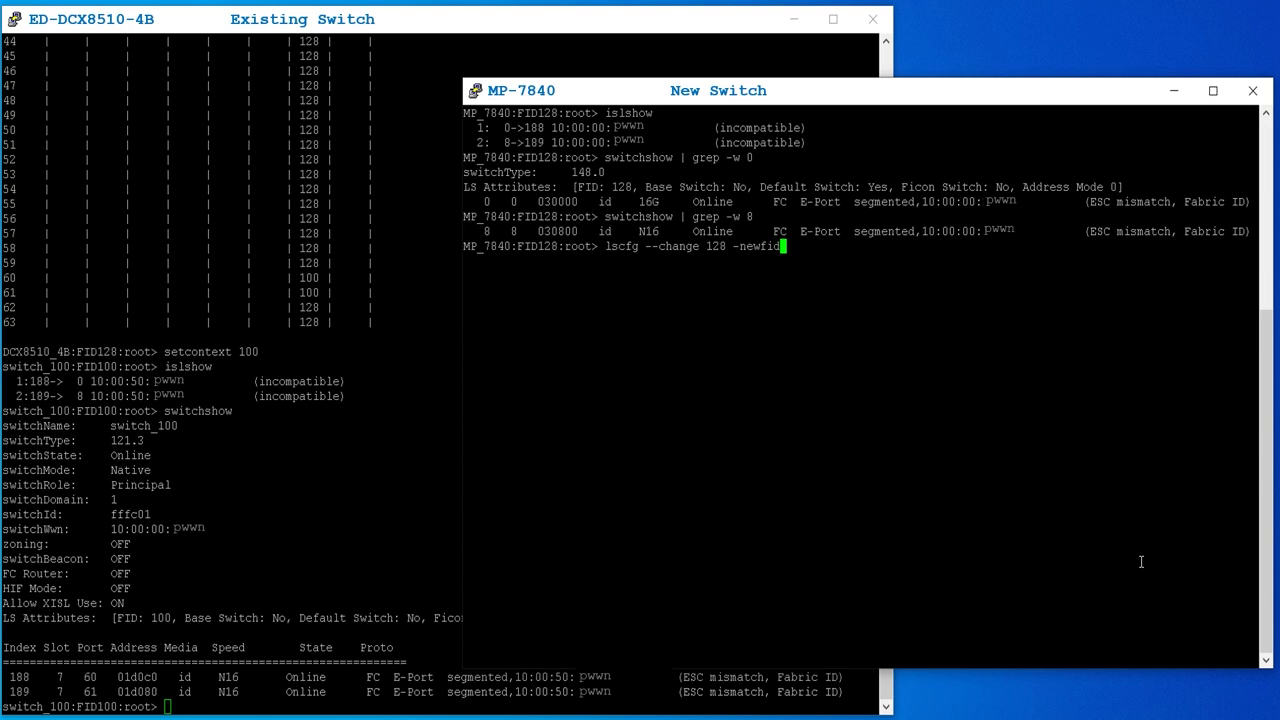
text(100)
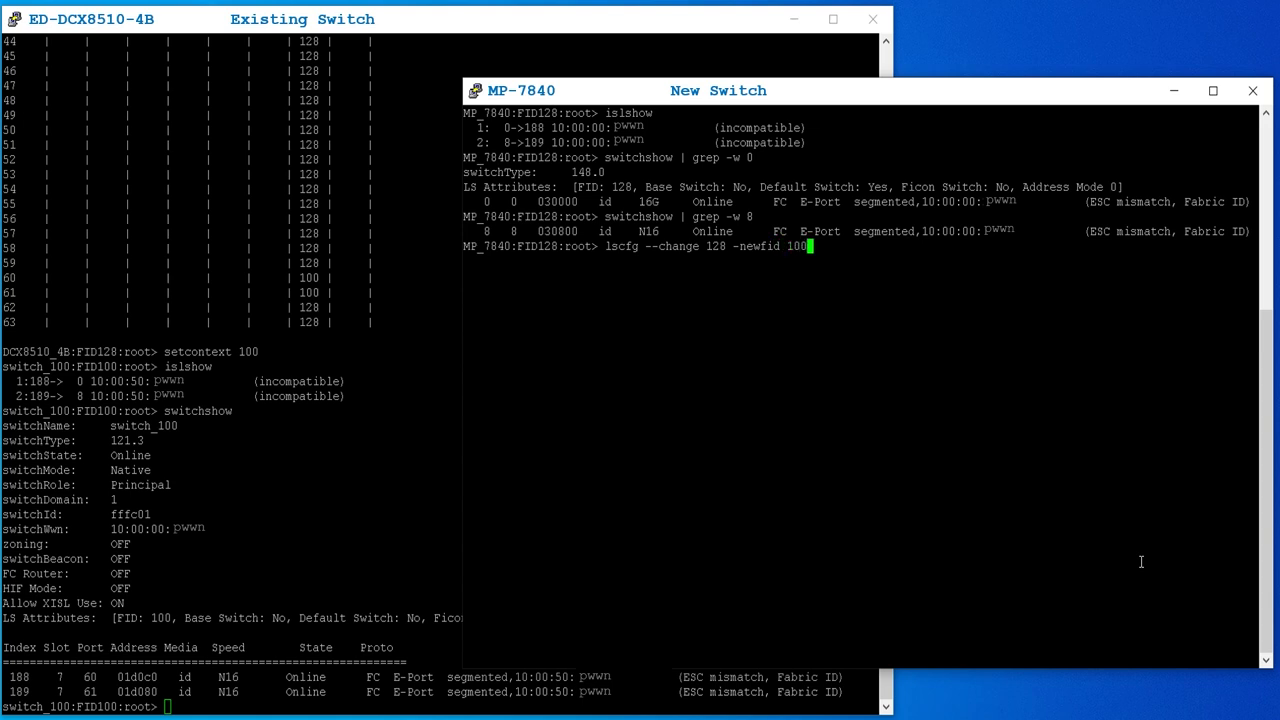
key(enter)
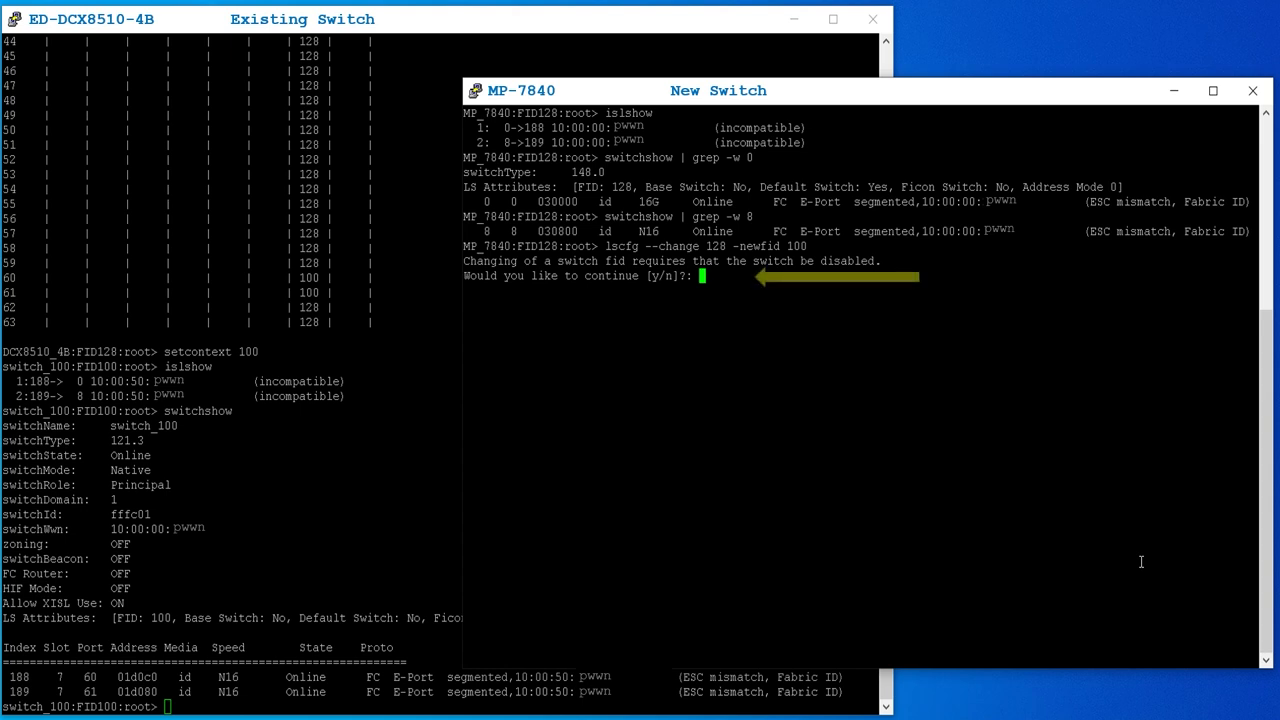
text(y)
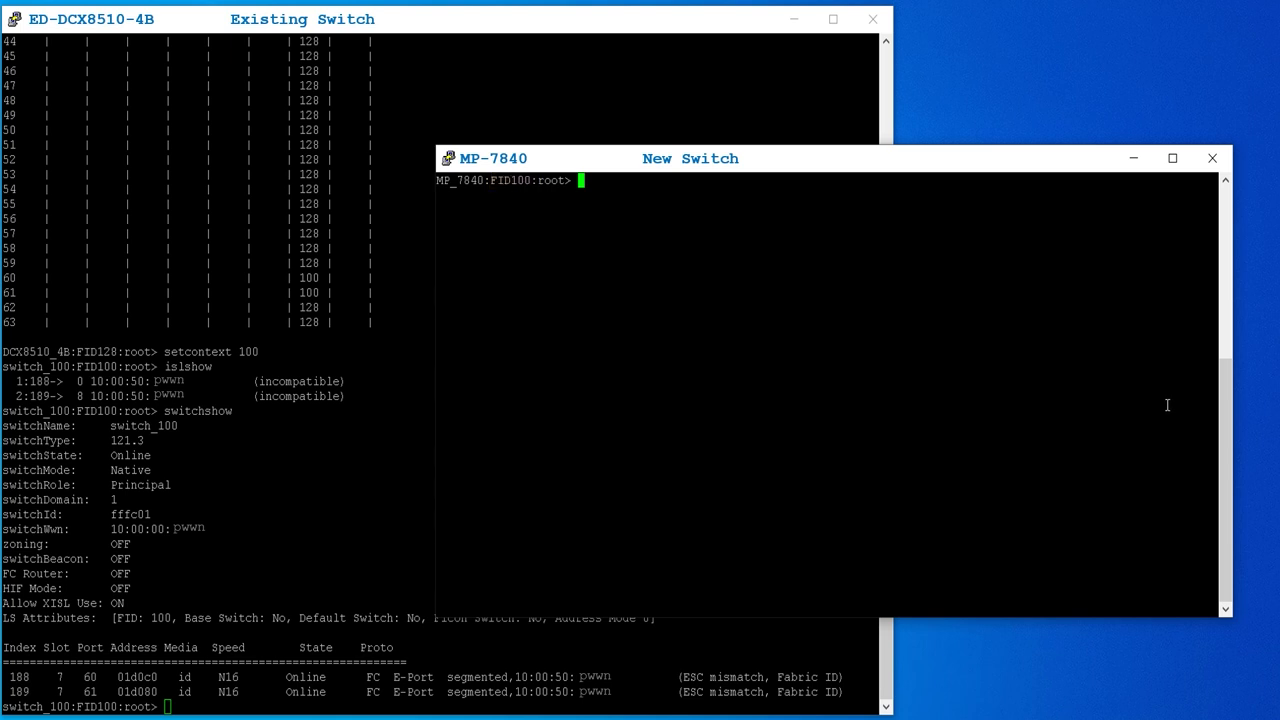
- Run fosexec --fid 100 -cmd "switchenable", then islshow to see ISLs to switch_100 as trunk masters
text(fosexec --fid 100 -cmd)
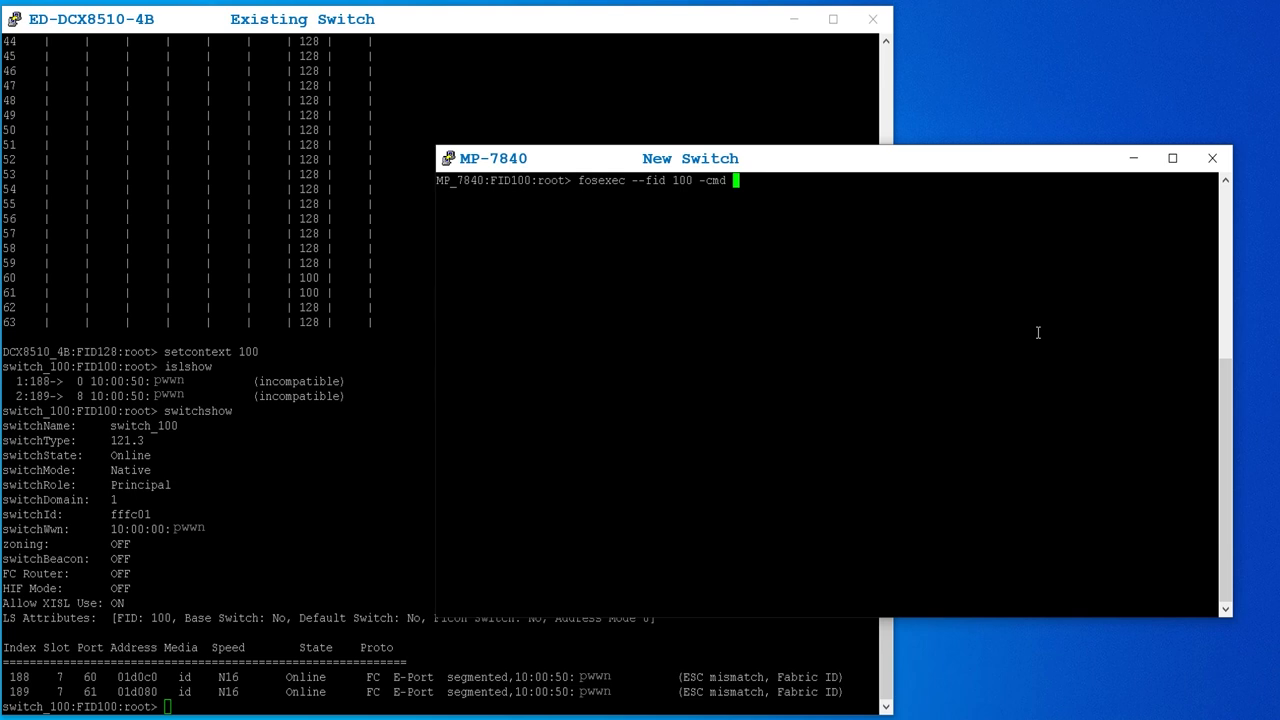
text("switchenable)
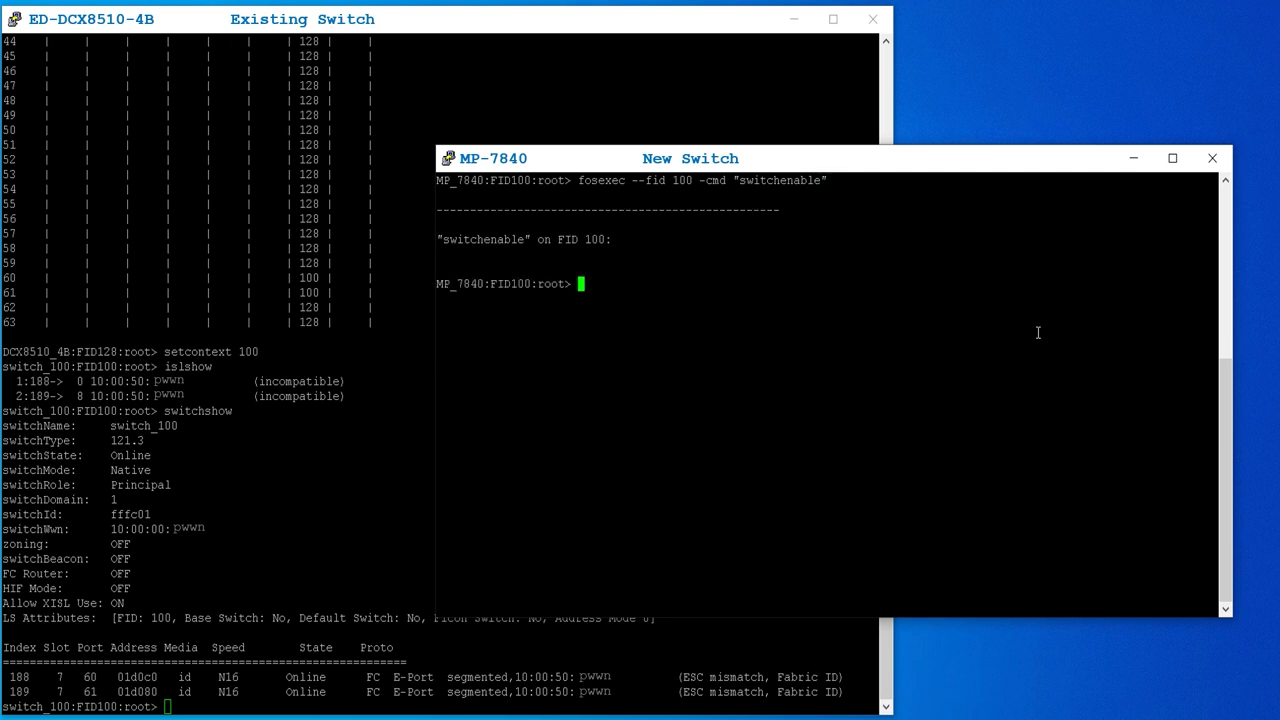
text(islshow)
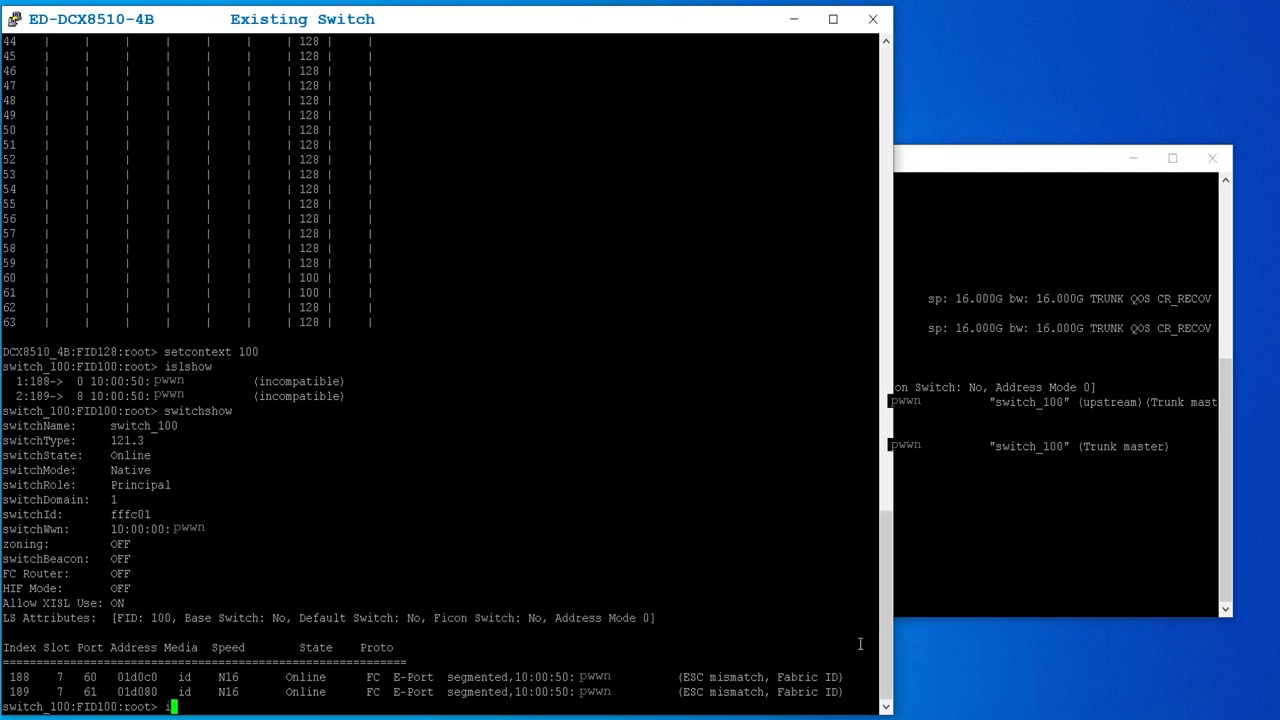
- Run islshow and fabricshow on the DCX8510 showing 16G trunks to MP_7840 and a 2-switch fabric
text(islshow)
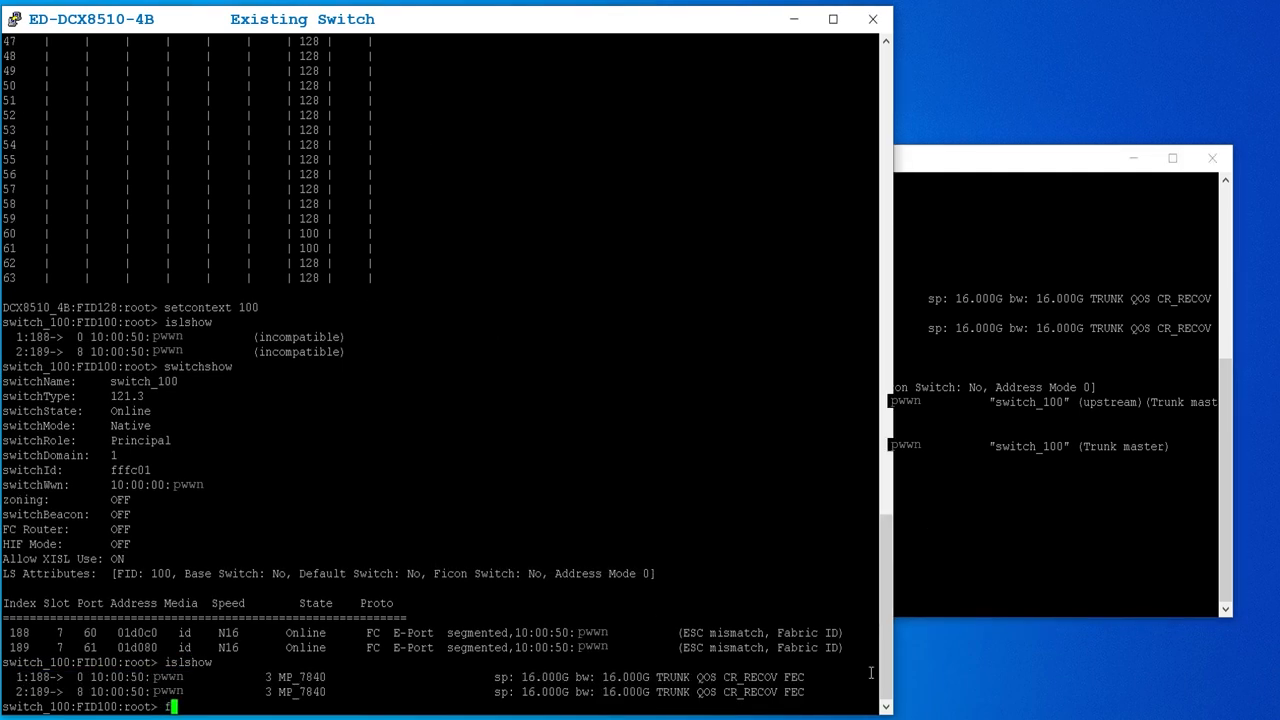
text(fabricshow)
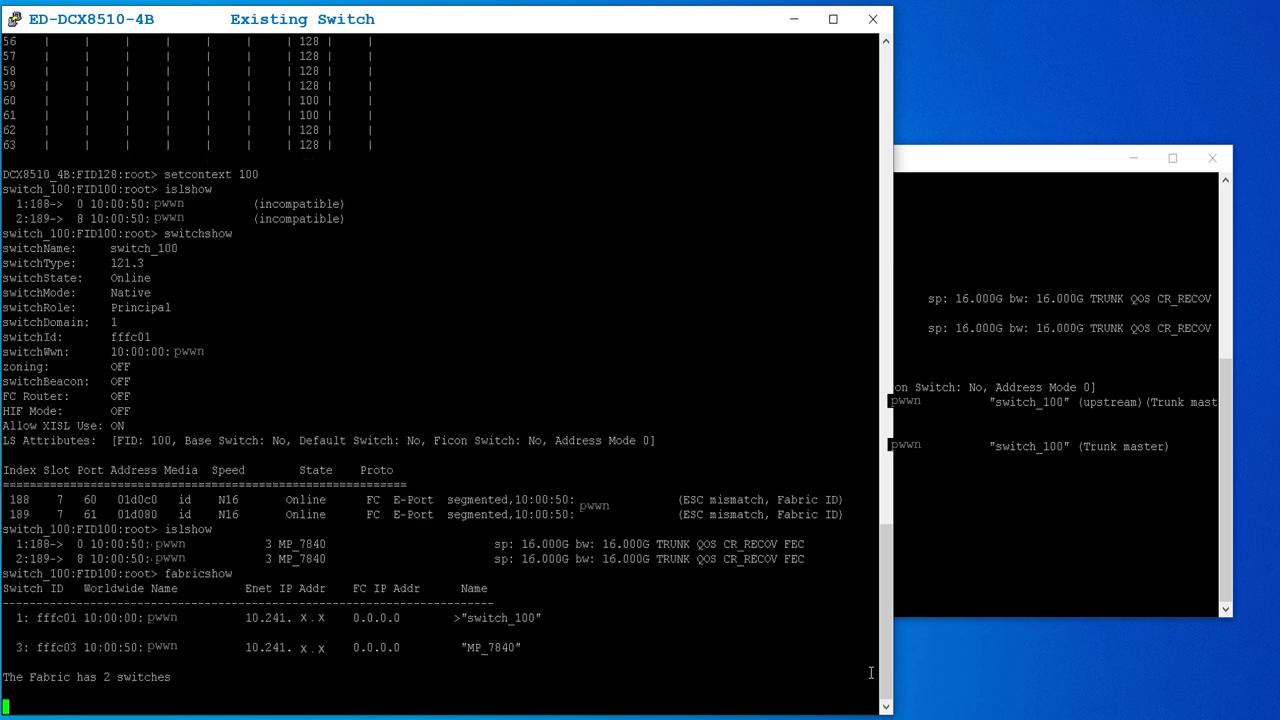